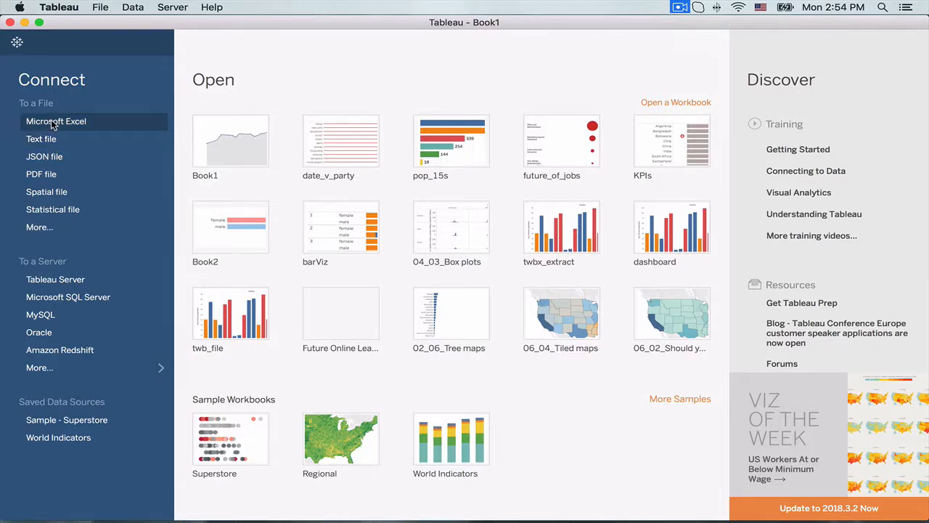
- Connect to Microsoft Excel and load LOD_Include.xlsx as the data source
left_click(55, 122)
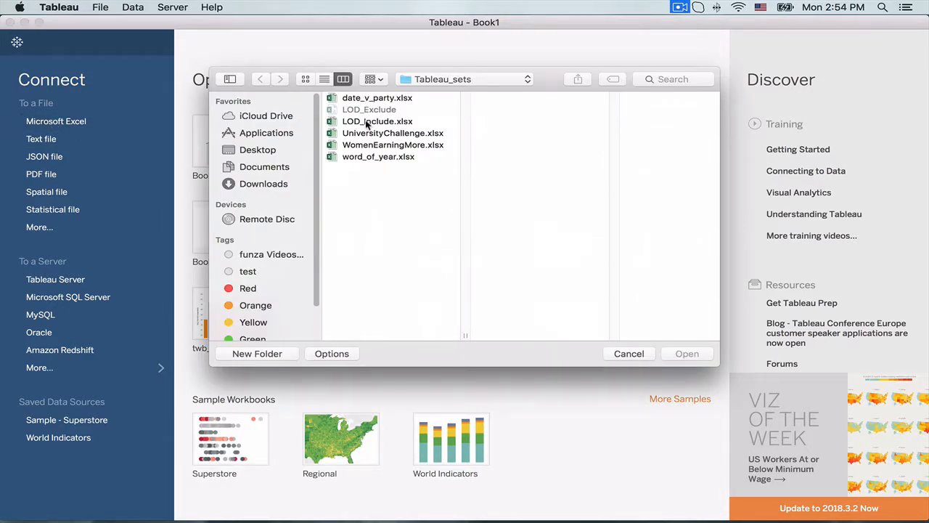
left_click(378, 122)
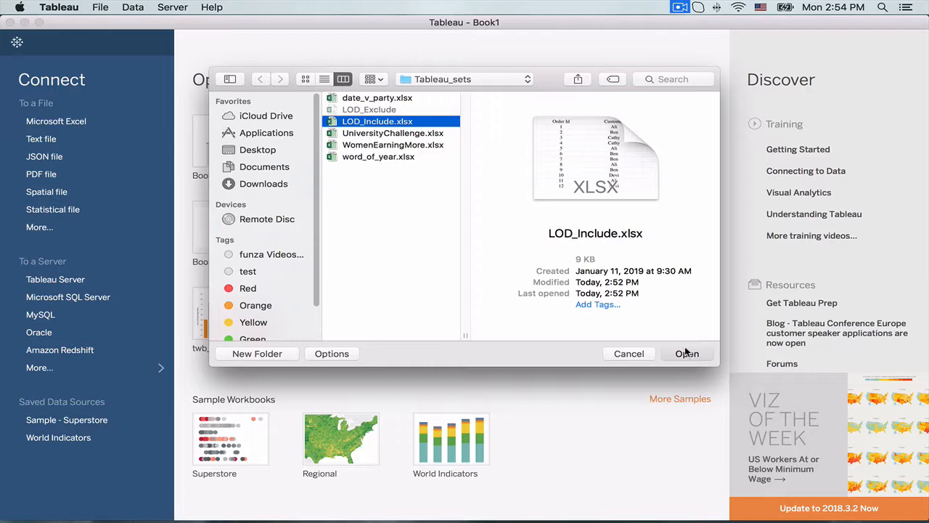
left_click(687, 354)
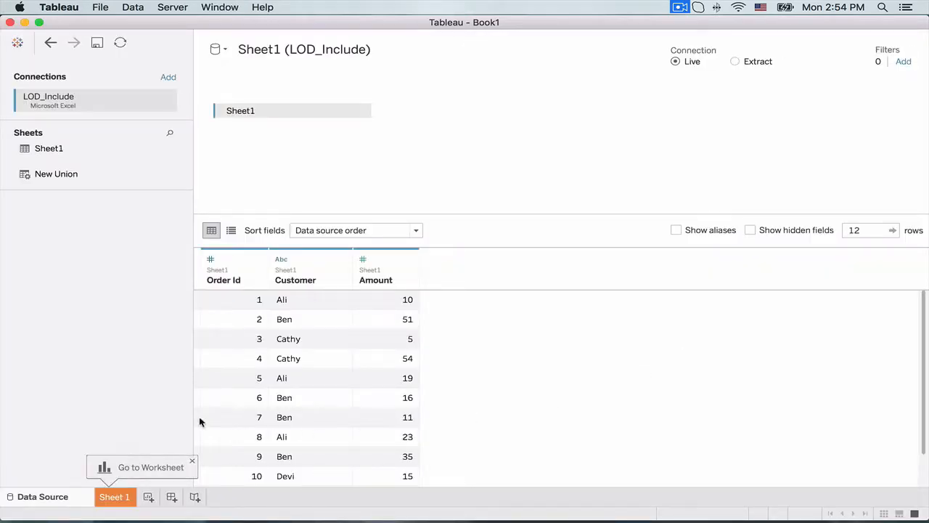
- On Sheet 1 plot Amount on Rows aggregated as Average, giving one bar of 23.92
left_click(115, 497)
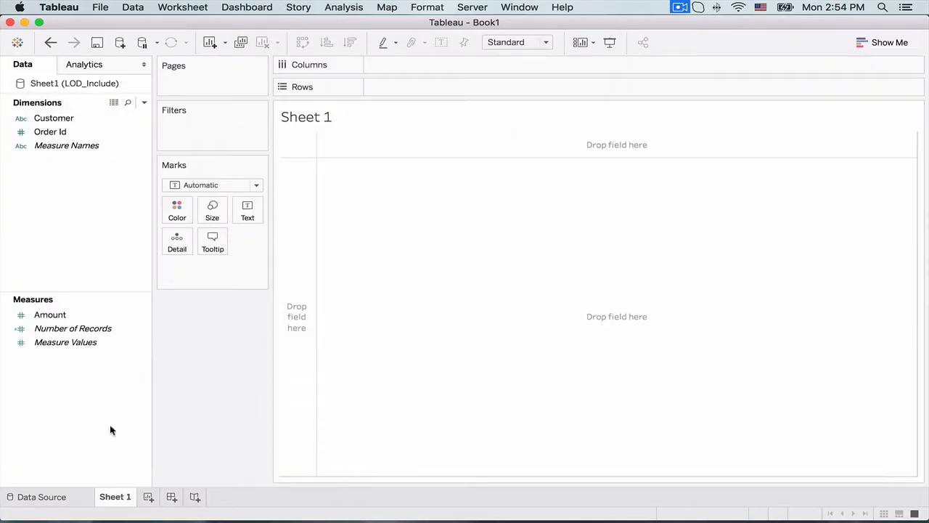
mouse_move(72, 328)
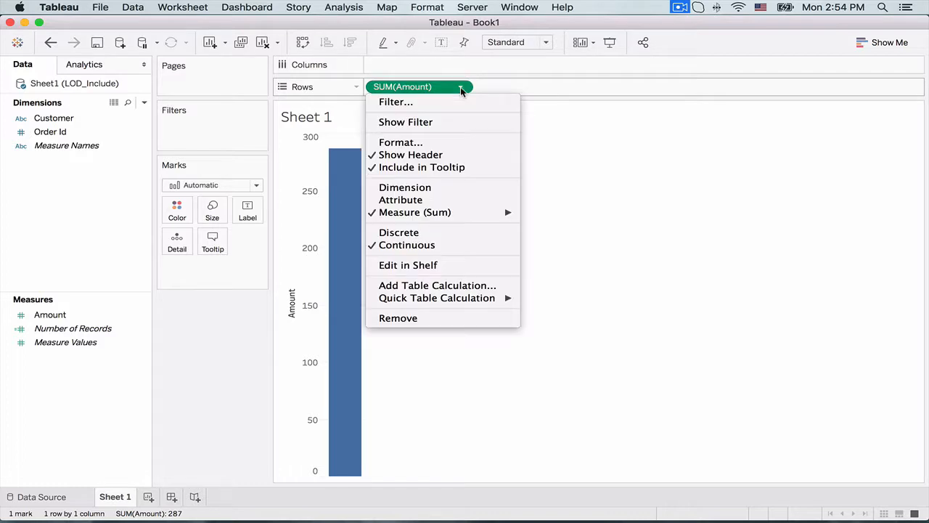
mouse_move(416, 212)
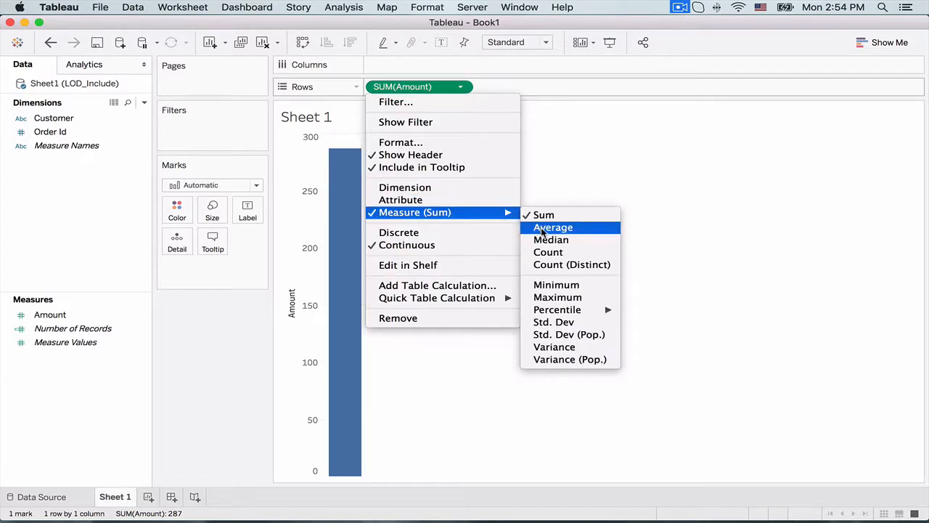
left_click(553, 227)
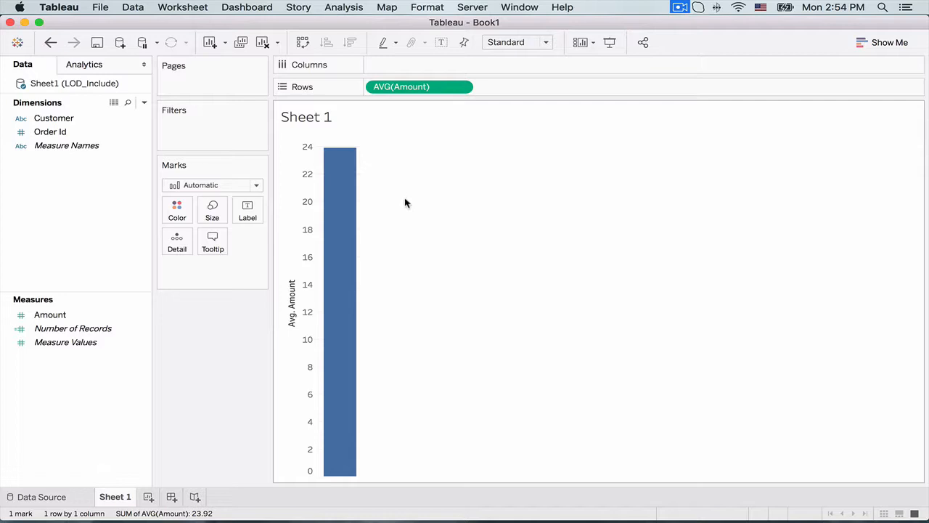
mouse_move(350, 166)
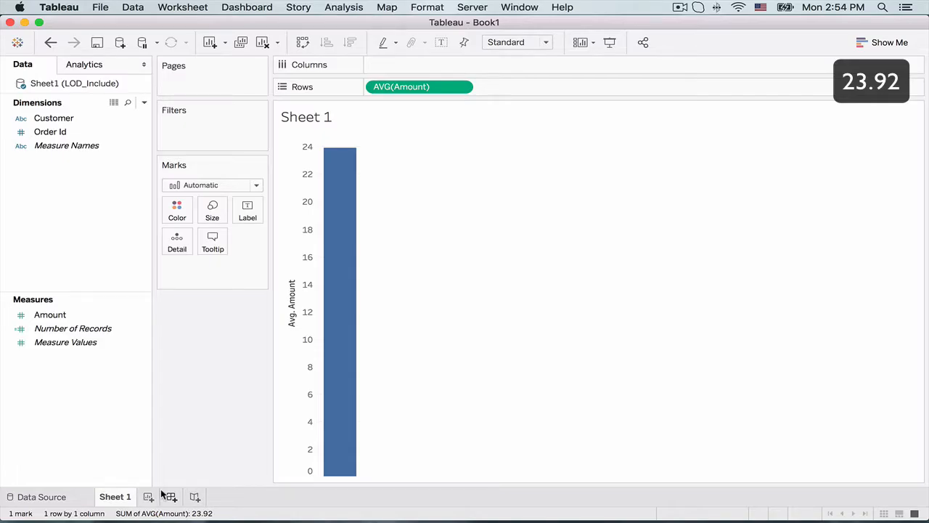
- On a new Sheet 2 list Order Id on Rows with Amount shown as text
left_click(189, 497)
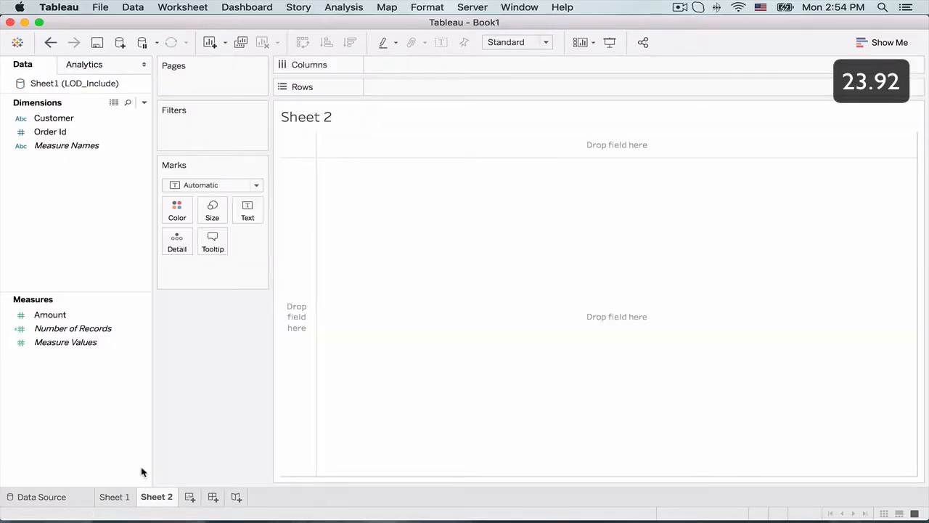
left_click(49, 131)
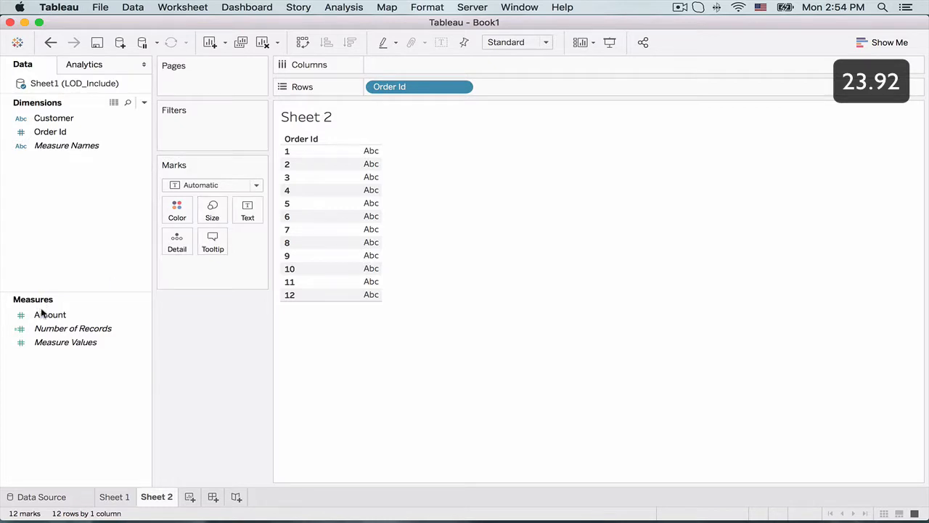
left_click_drag(49, 313, 246, 241)
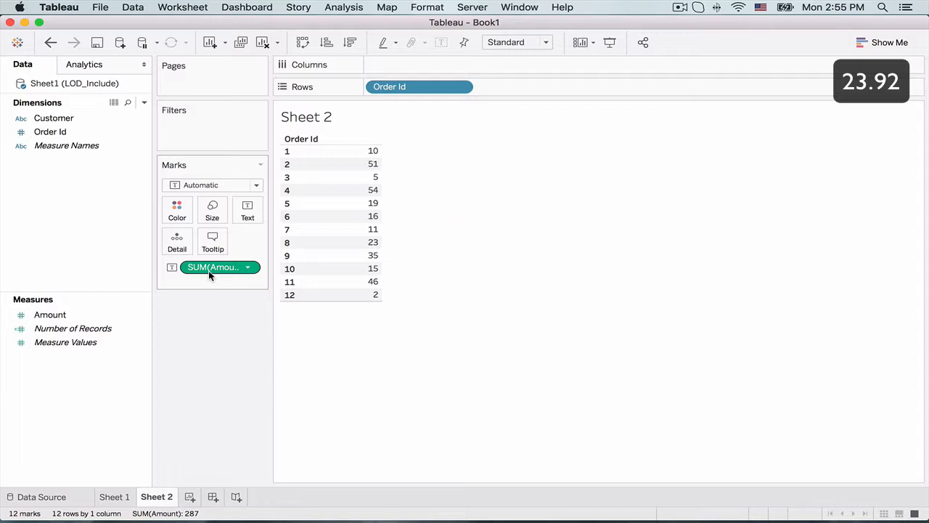
mouse_move(221, 267)
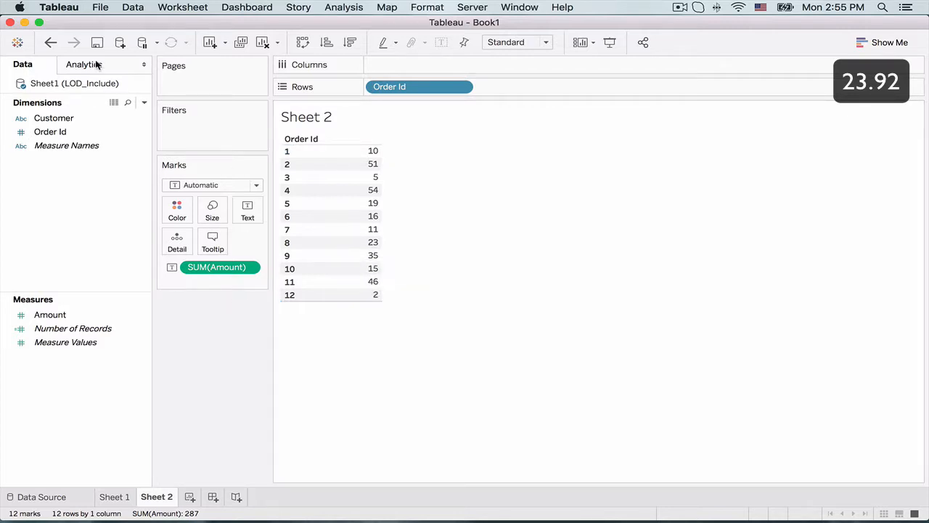
- Add a Grand Total row from Analytics aggregated as Average, showing 23.92
left_click(84, 64)
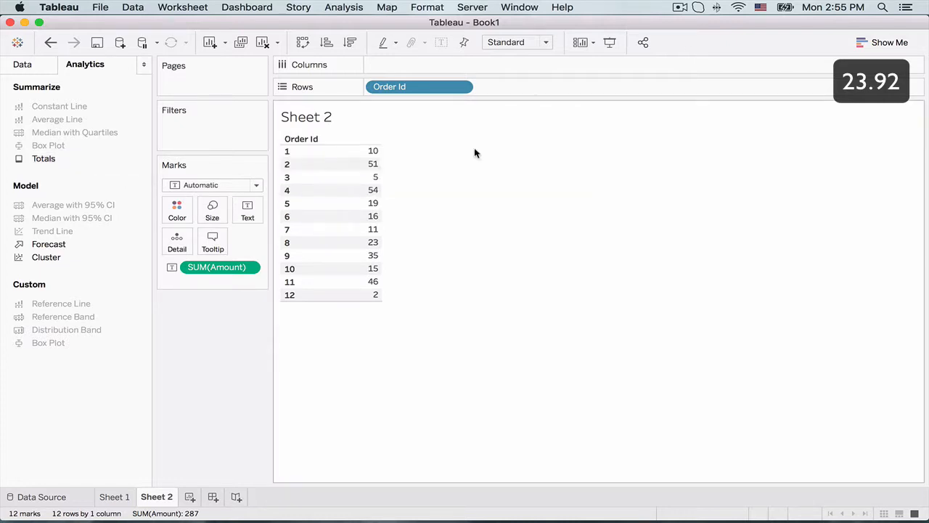
left_click(44, 158)
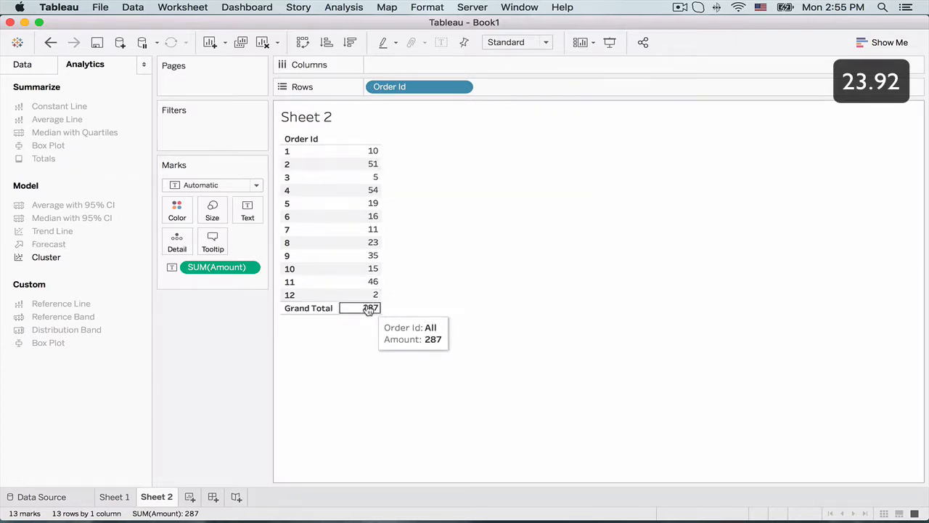
left_click(371, 308)
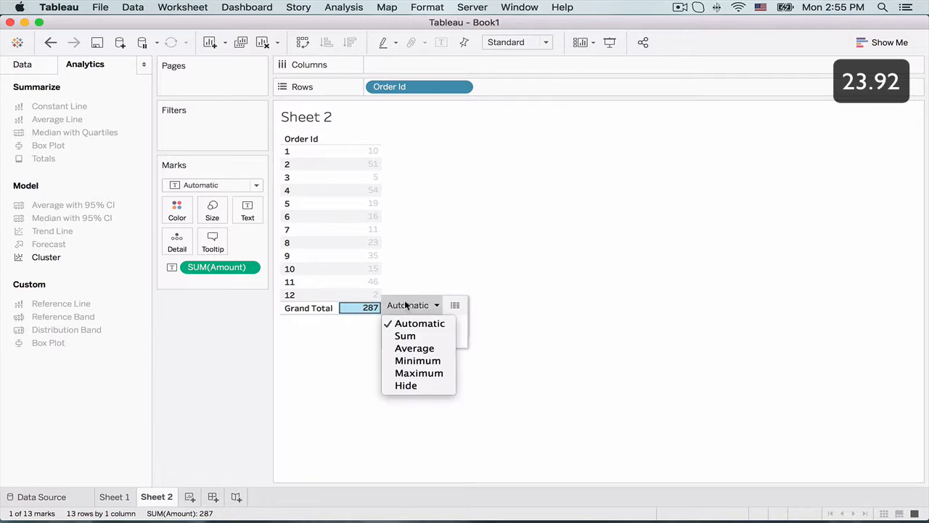
left_click(415, 348)
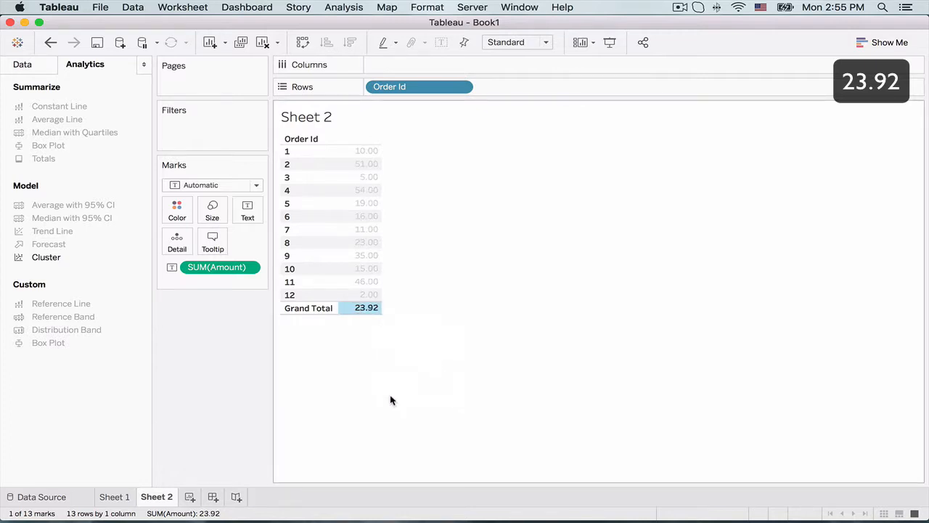
left_click(450, 383)
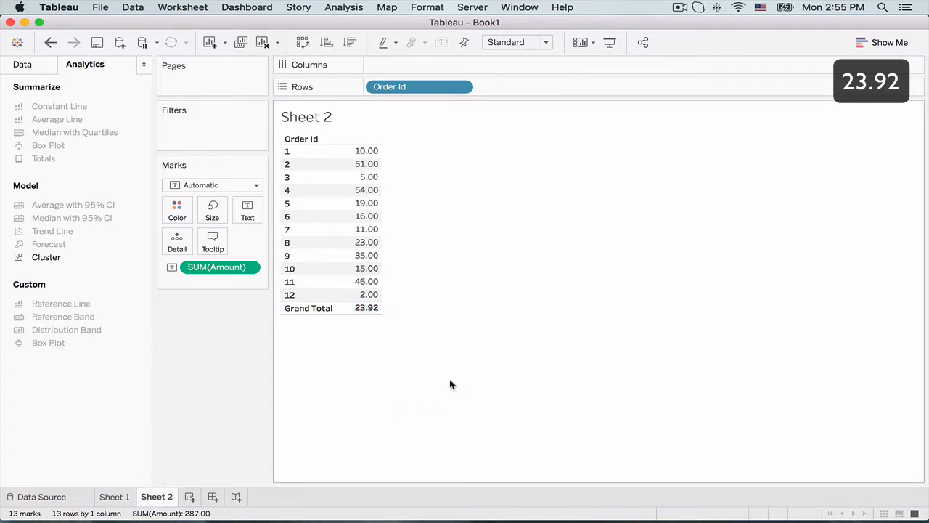
mouse_move(414, 355)
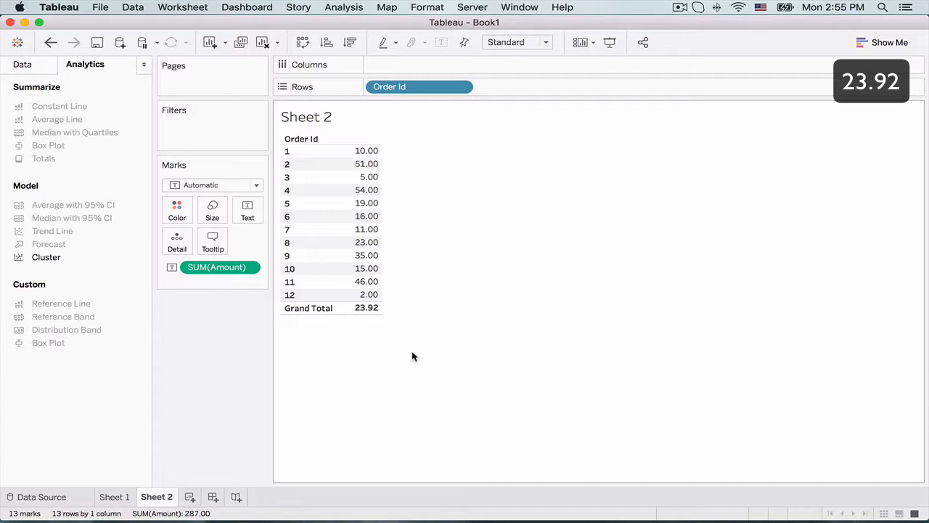
mouse_move(390, 328)
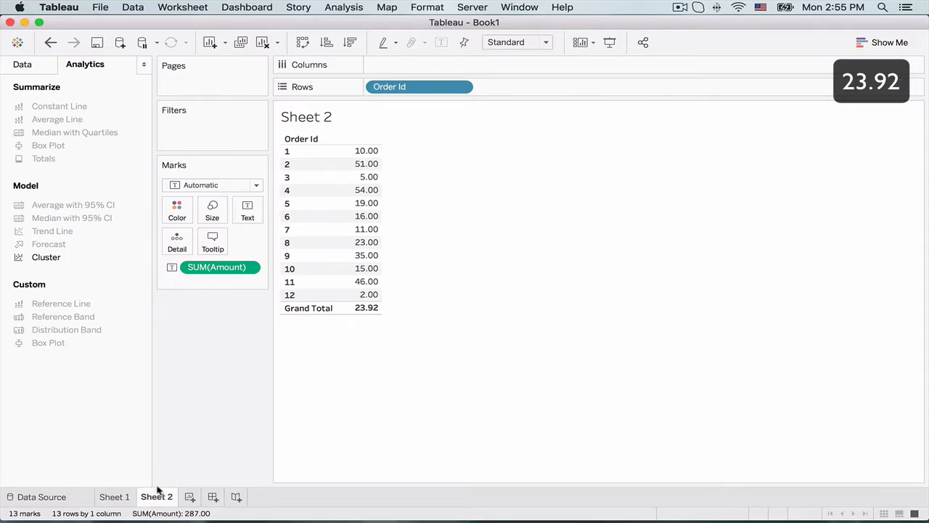
- On a new Sheet 3 list Customer on Rows with each customer's summed Amount as text
left_click(231, 497)
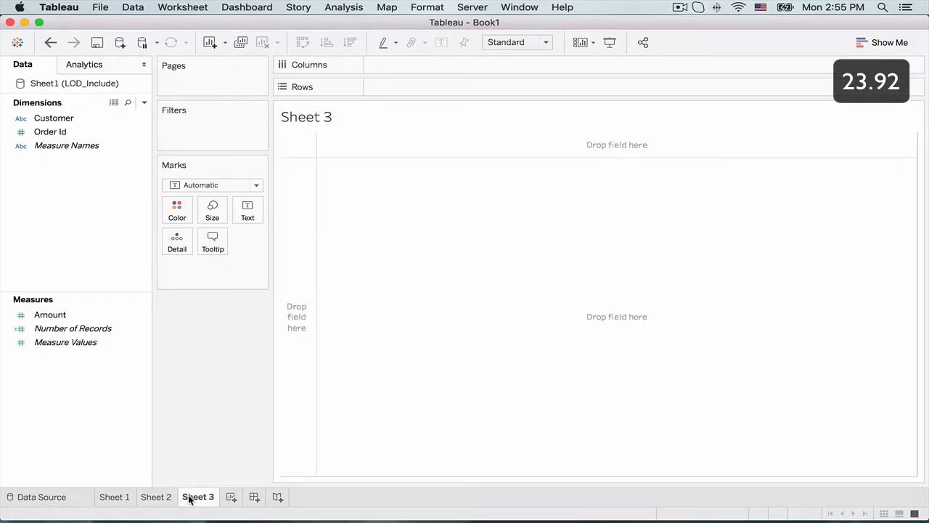
left_click(54, 117)
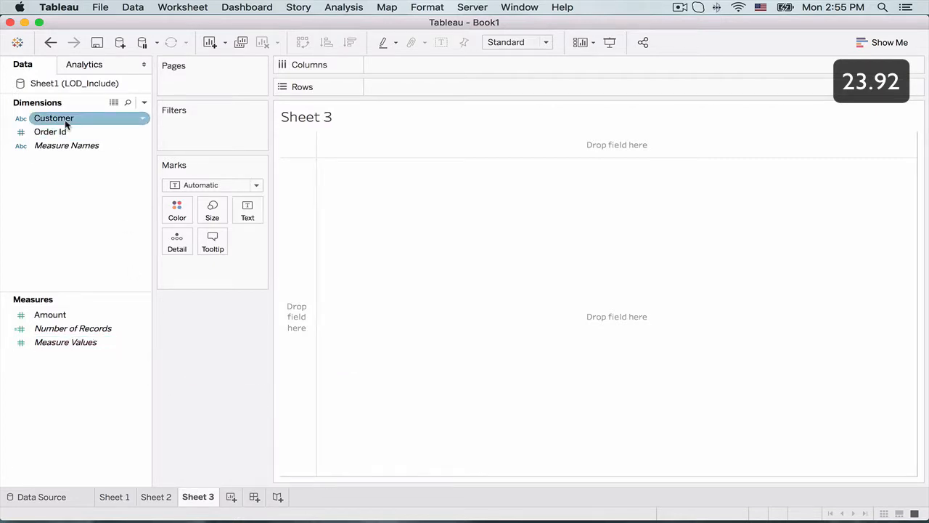
left_click_drag(54, 118, 420, 87)
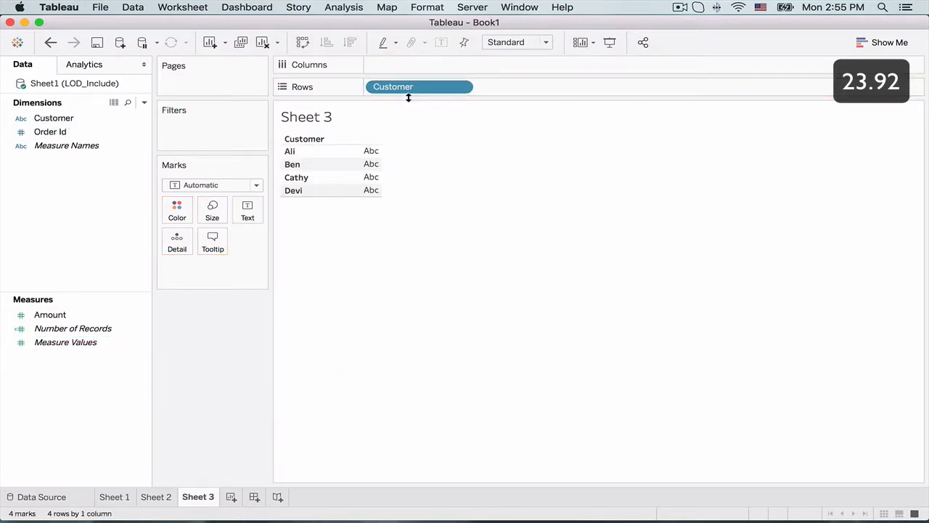
left_click_drag(50, 314, 381, 201)
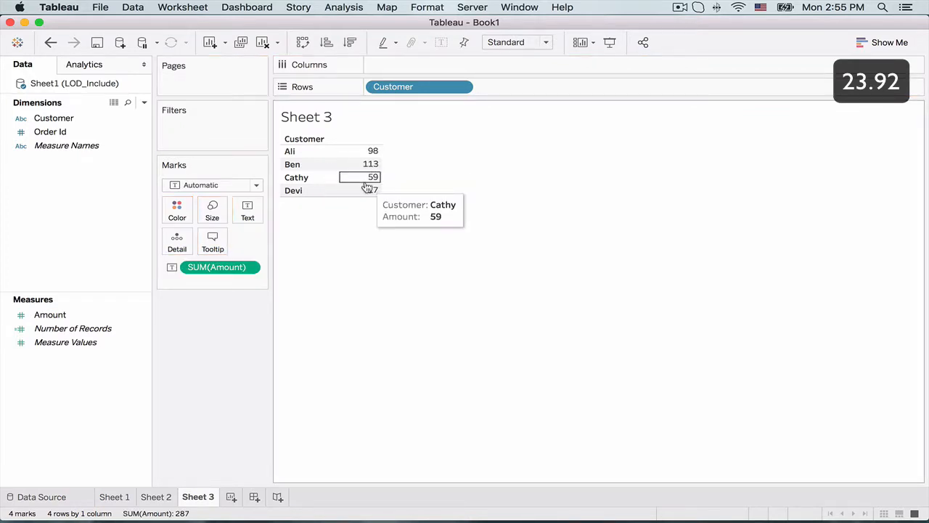
mouse_move(366, 154)
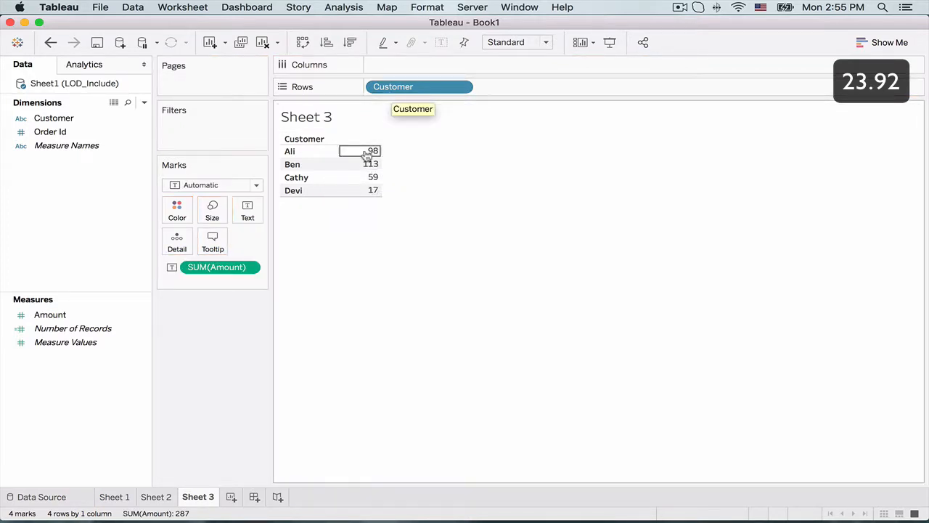
mouse_move(366, 190)
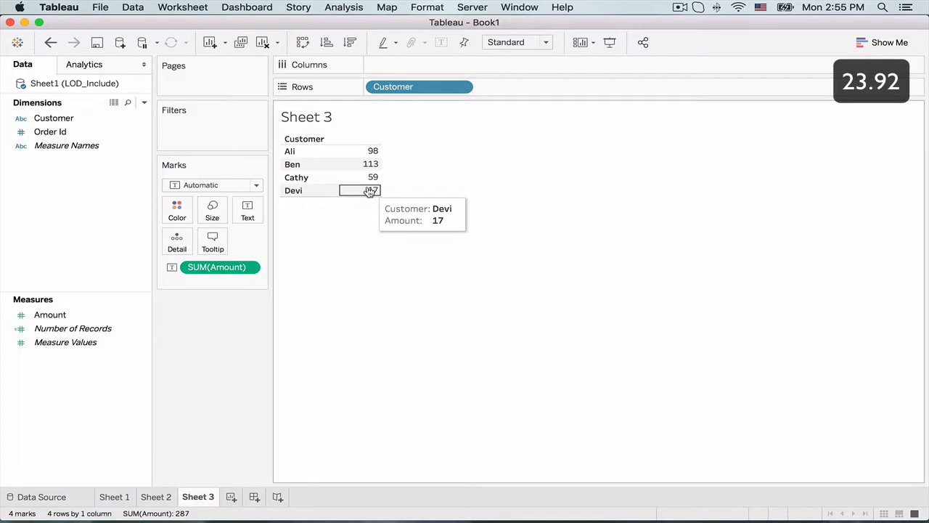
mouse_move(363, 190)
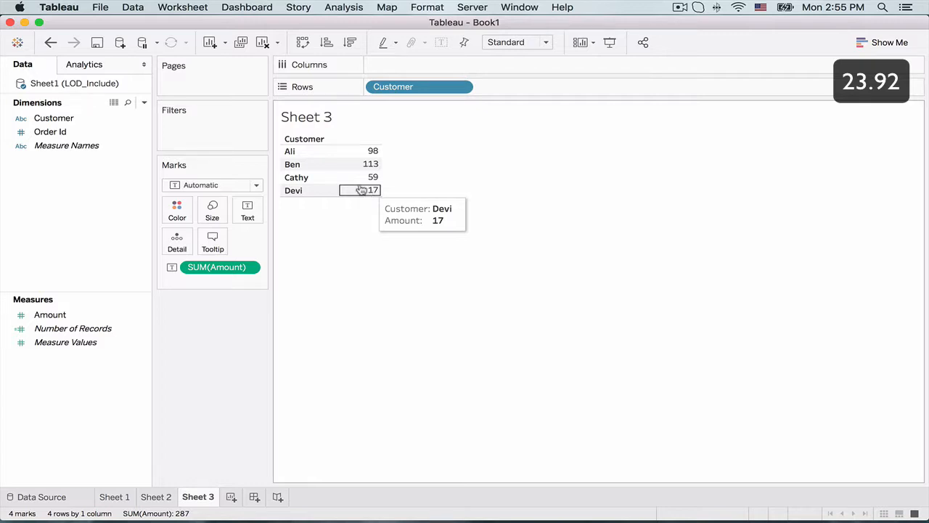
- Add a Grand Total from Analytics averaging the customer amounts to 71.75
left_click(84, 64)
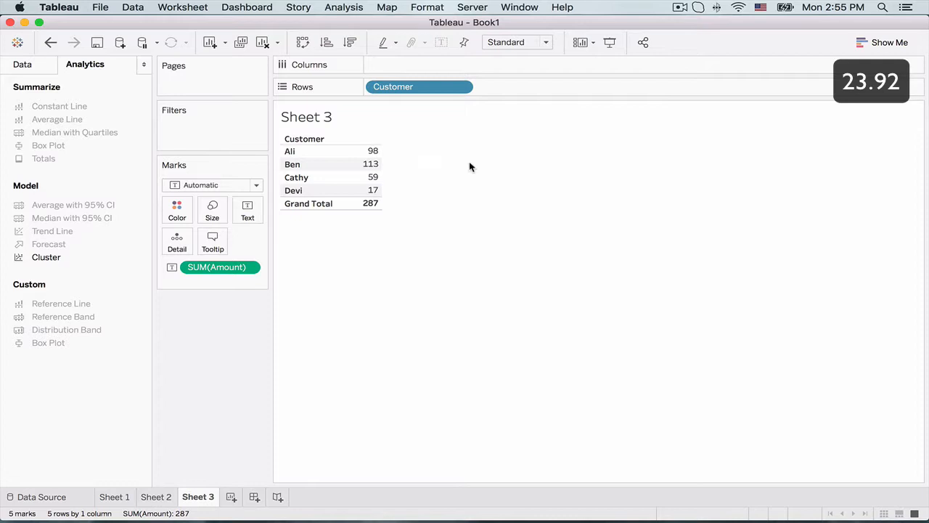
left_click(370, 204)
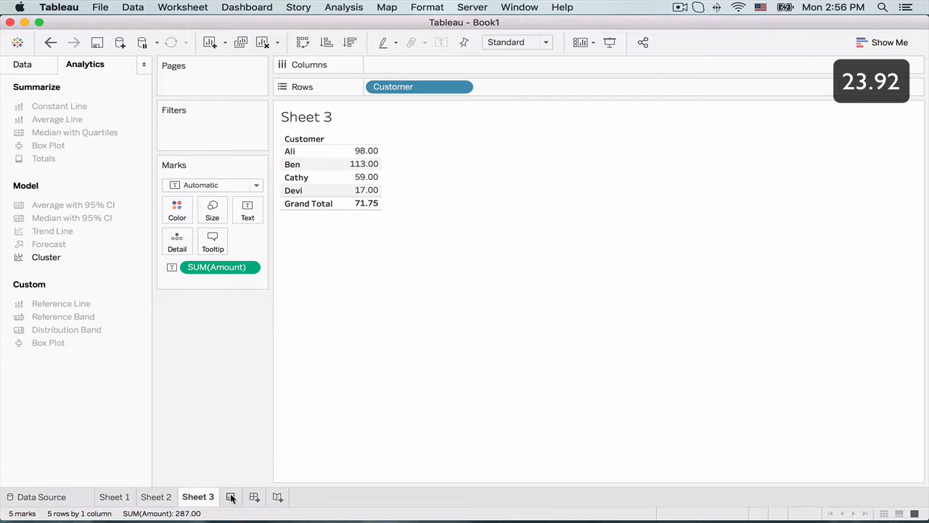
mouse_move(231, 497)
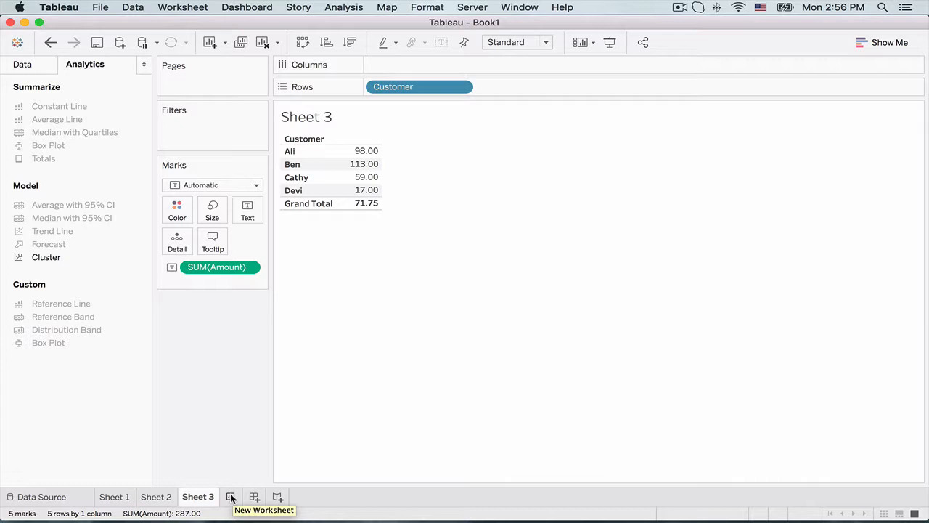
- On a new Sheet 4 start a calculated field from the Customer dimension
left_click(231, 497)
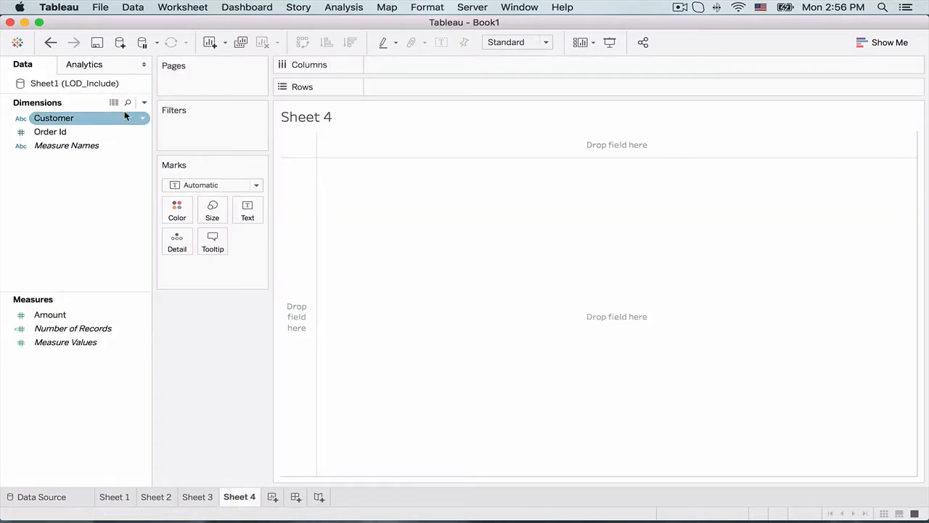
right_click(53, 117)
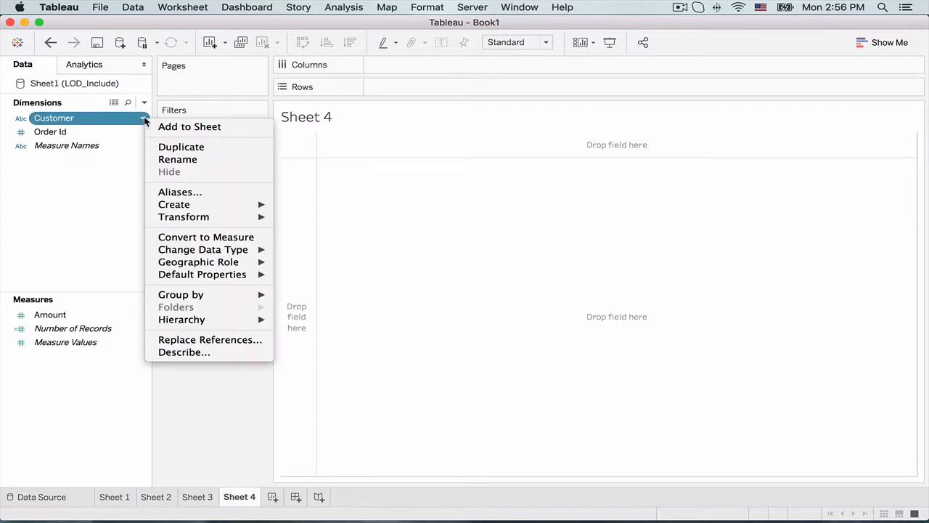
mouse_move(275, 209)
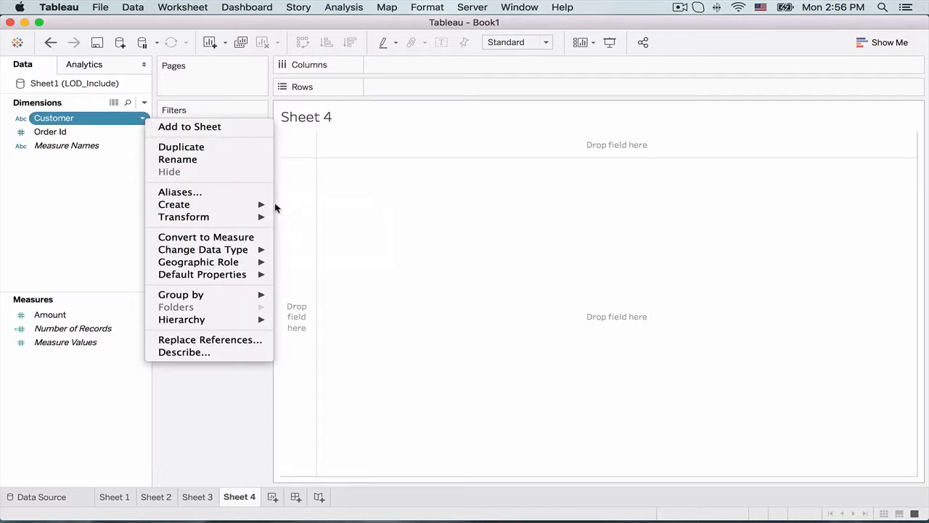
left_click(174, 204)
type("LOD_INCLUDE")
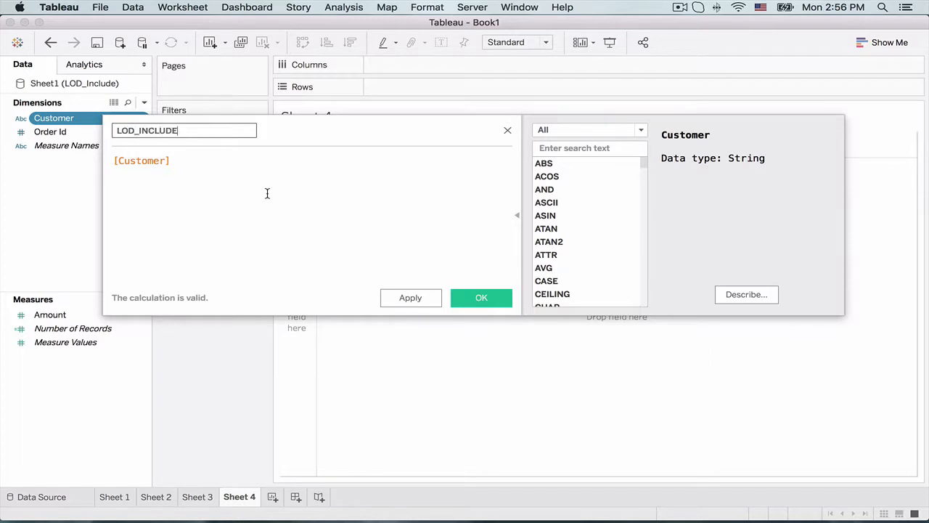
- Name it LOD_INCLUDE_CUST, define { INCLUDE [Customer] : SUM([Amount]) }, apply and confirm
type("_CUST")
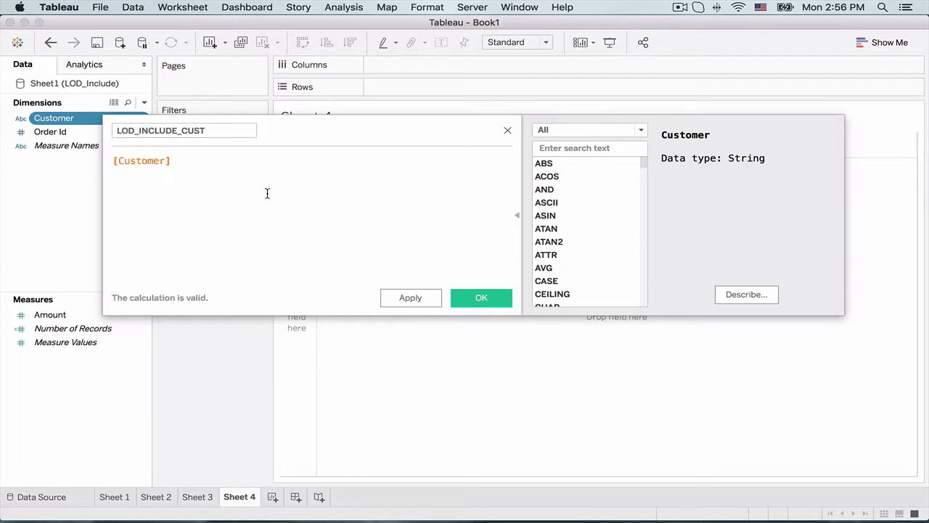
type("{ INCLUDE")
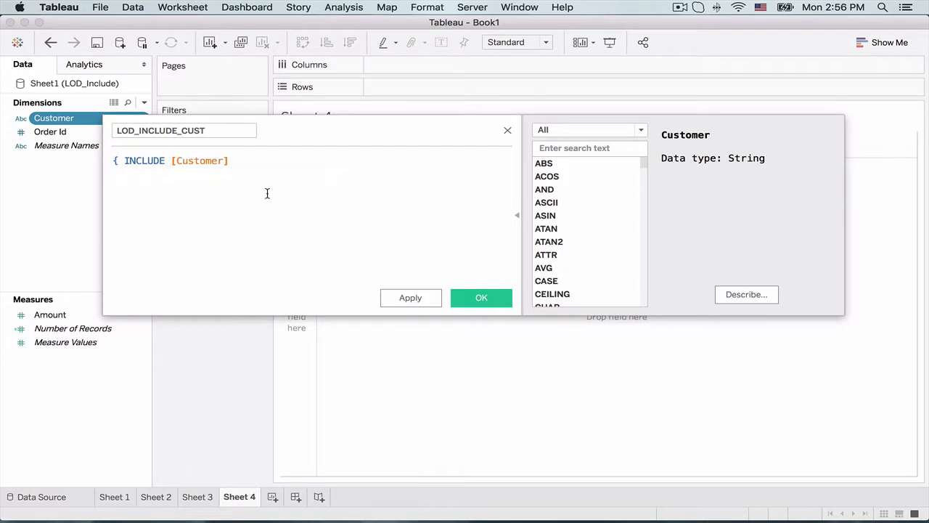
type(": SUM")
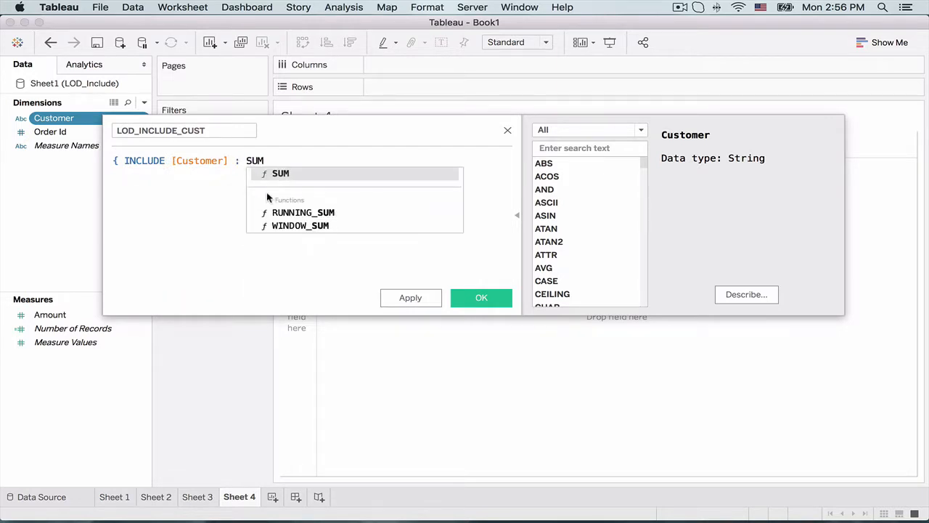
left_click(280, 173)
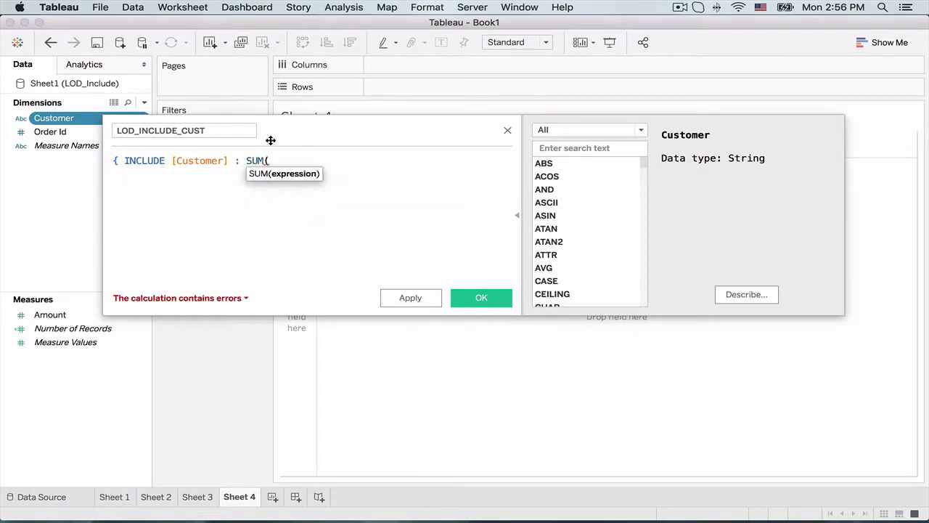
type("[Amount]) }")
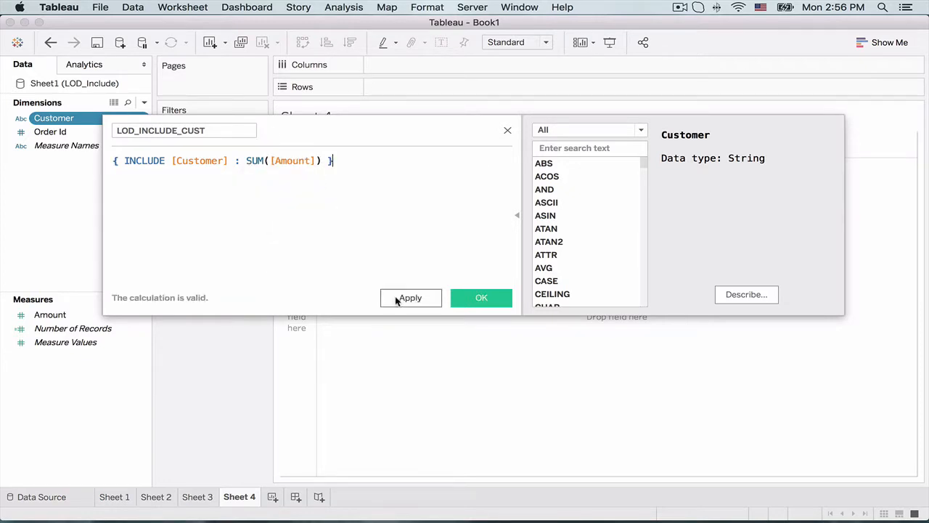
left_click(409, 297)
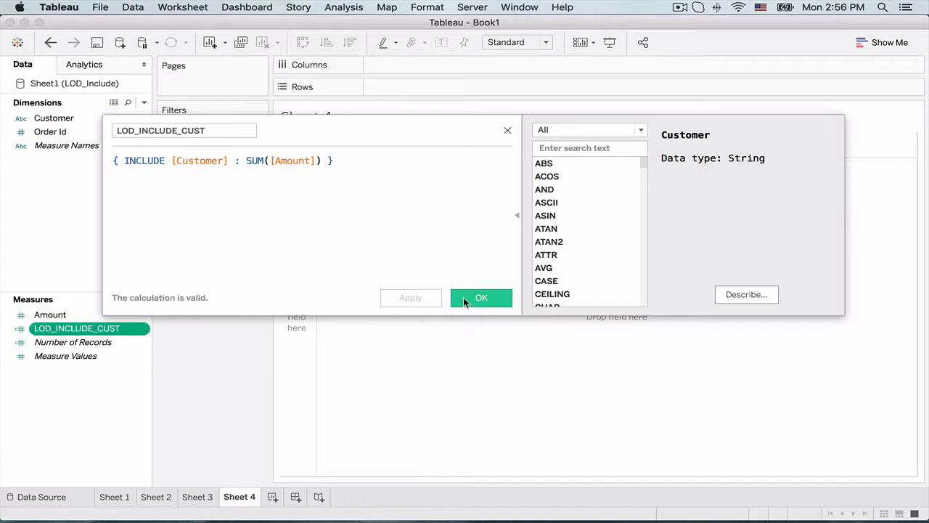
left_click(482, 298)
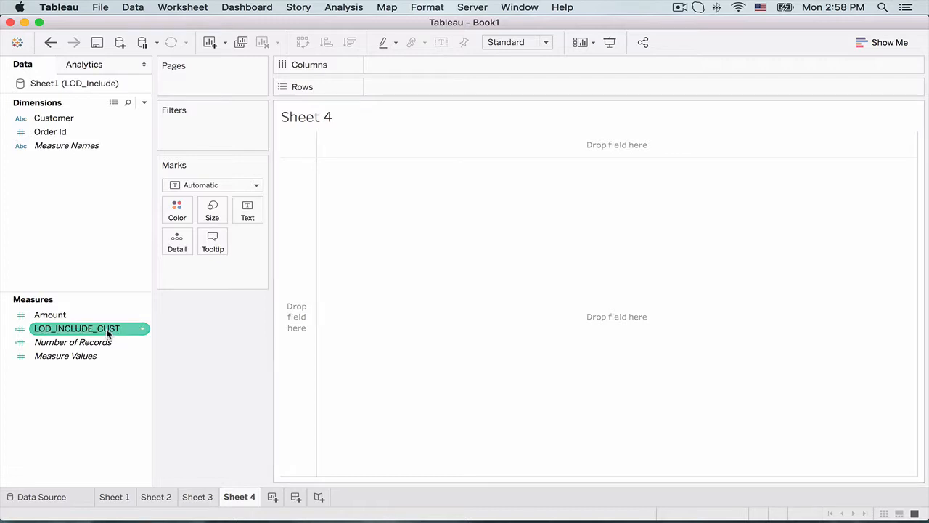
- Plot LOD_INCLUDE_CUST on Rows and Label, both as Average, giving a bar labelled 71.75
left_click_drag(75, 328, 418, 87)
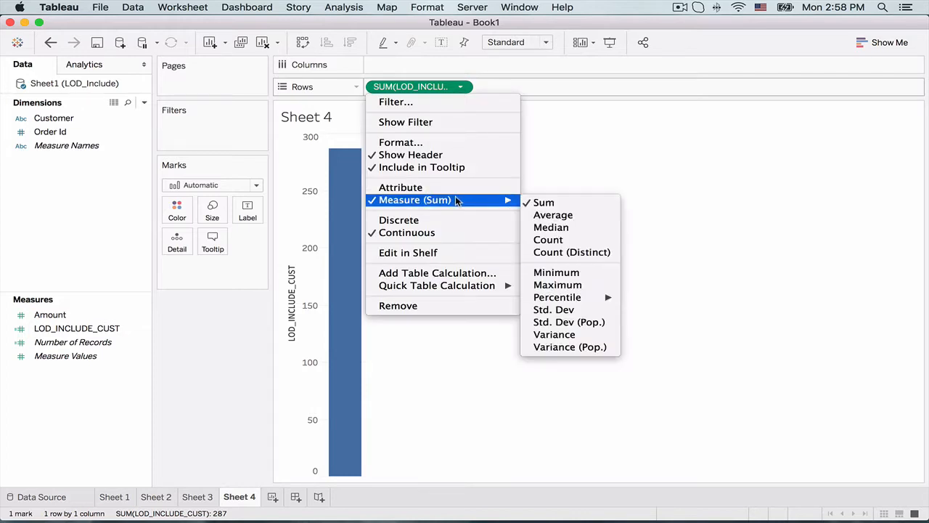
mouse_move(536, 218)
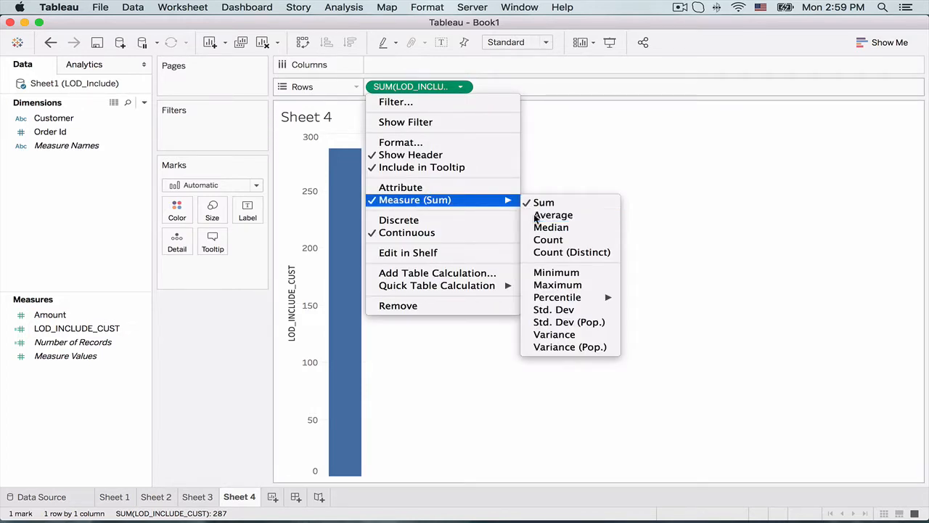
left_click(554, 215)
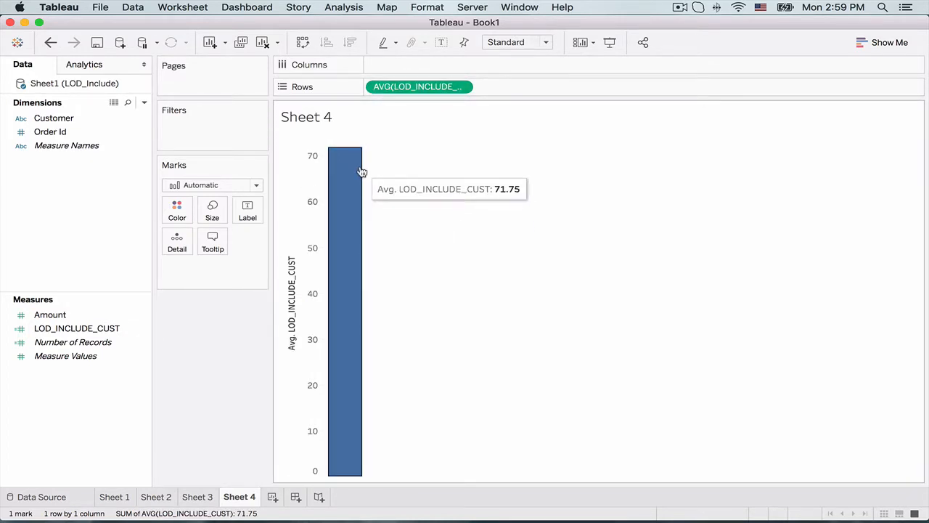
left_click(75, 328)
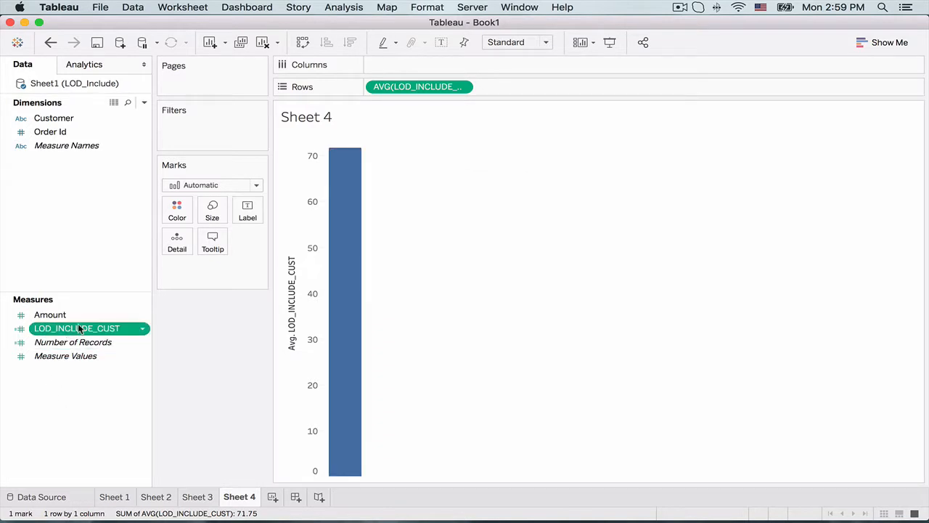
left_click_drag(76, 328, 246, 209)
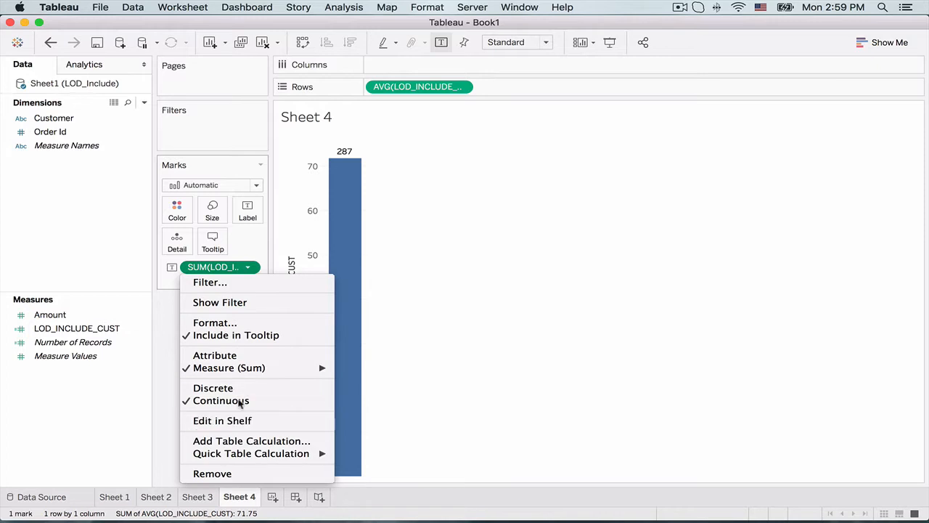
left_click(229, 368)
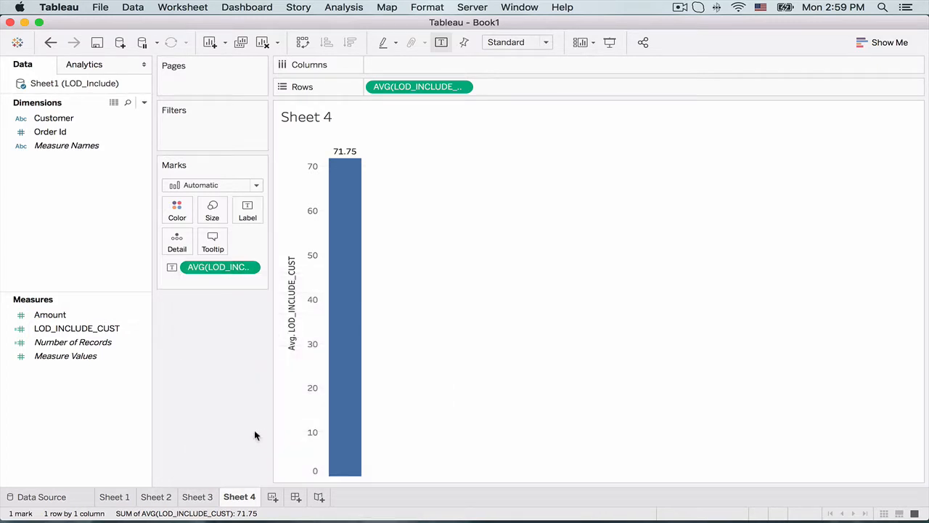
left_click(113, 497)
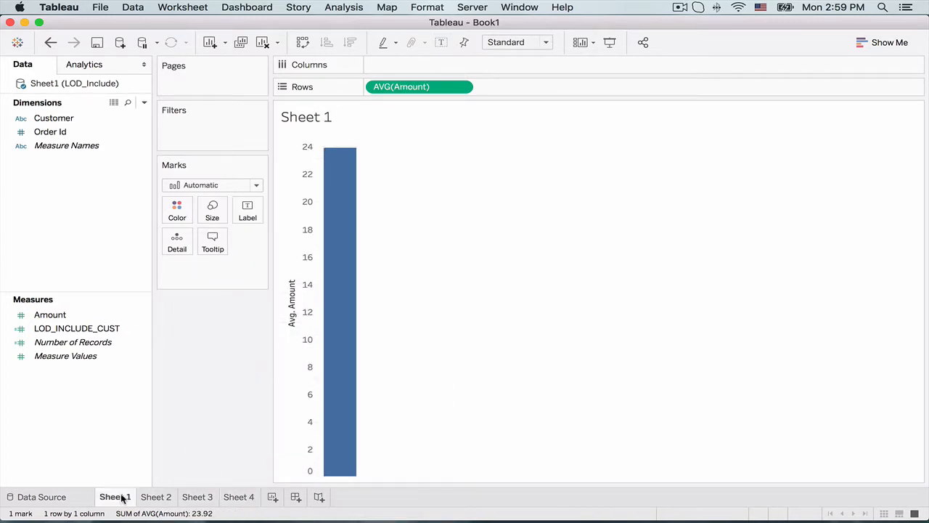
- Start assembling Dashboard 1 with Sheets 1, 2, 4 and 3 side by side
left_click(49, 314)
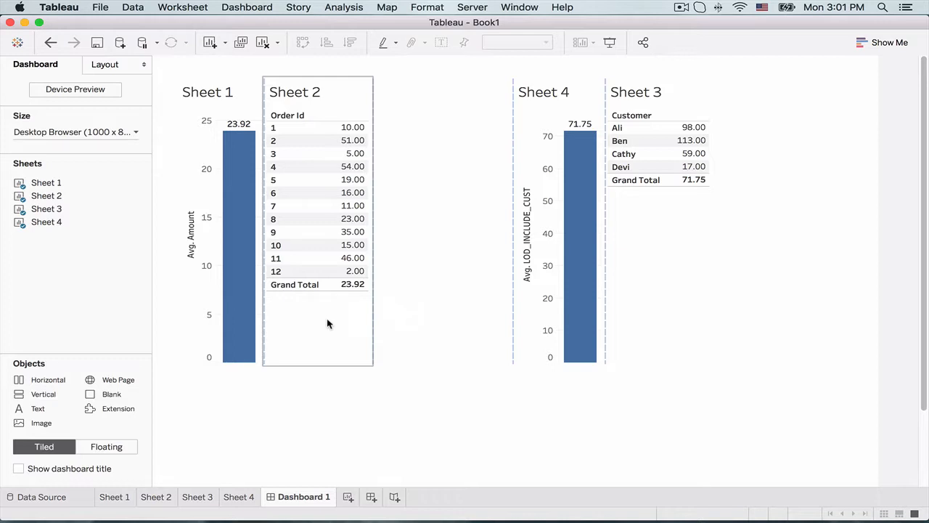
mouse_move(561, 268)
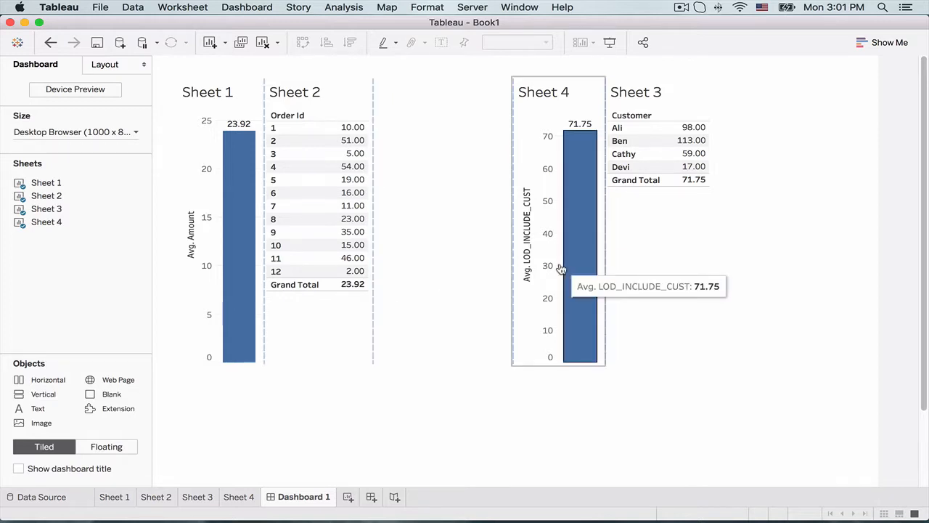